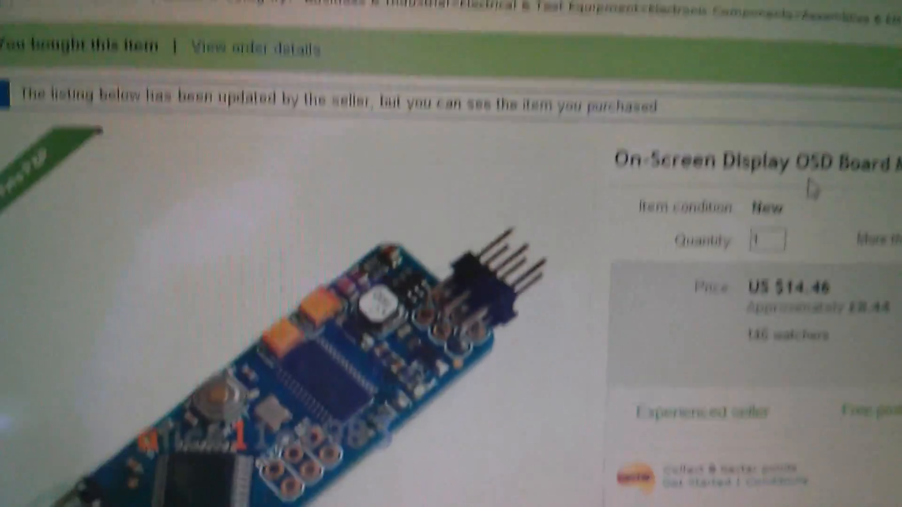
Follow the MinimOSD wiki link to the 3D Robotics APM MinimOSD Rev. 1.1 Kit page and read it.
{"action": "scroll", "scroll_direction": "down", "scroll_amount": 3}
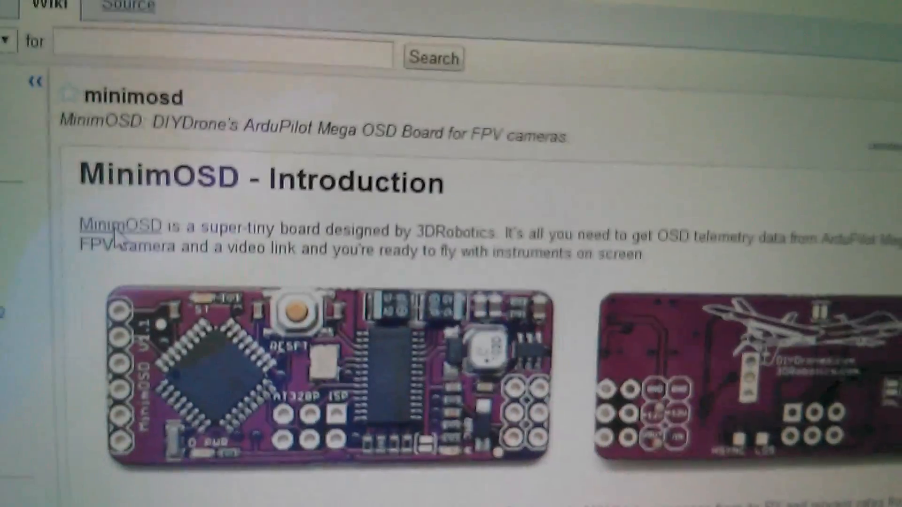
{"action": "left_click", "coordinate": [123, 227]}
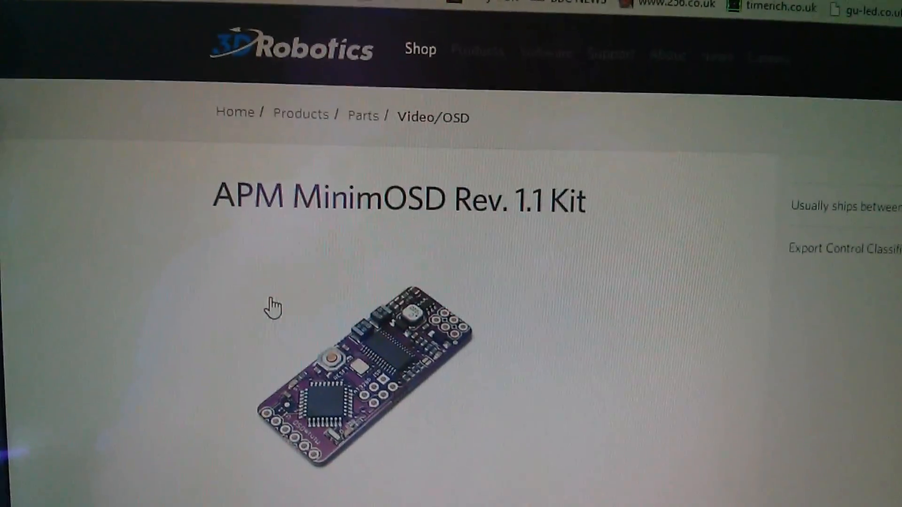
{"action": "scroll", "scroll_direction": "down", "scroll_amount": 3}
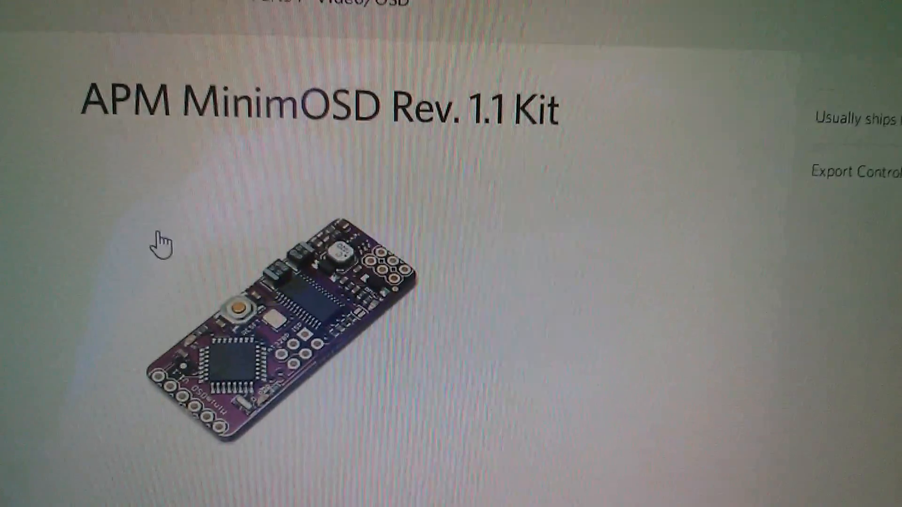
{"action": "scroll", "scroll_direction": "down", "scroll_amount": 3}
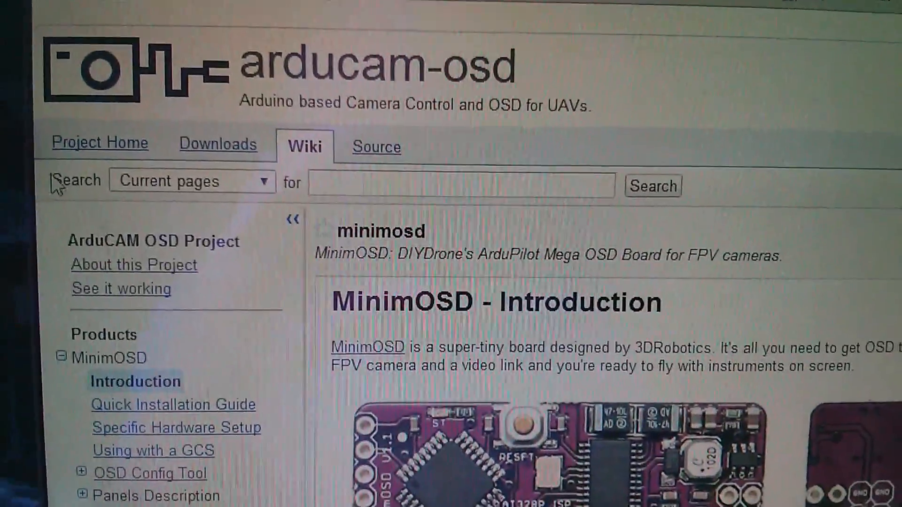
{"action": "left_click", "coordinate": [217, 143]}
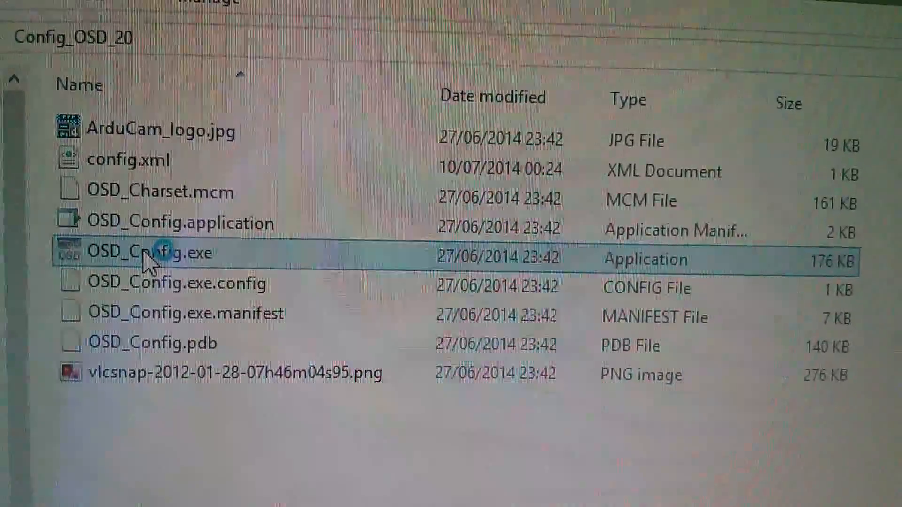
Launch OSD Config from the Config_OSD_20 folder and view the Panel 1 and Panel 2 layouts.
{"action": "double_click", "coordinate": [147, 252]}
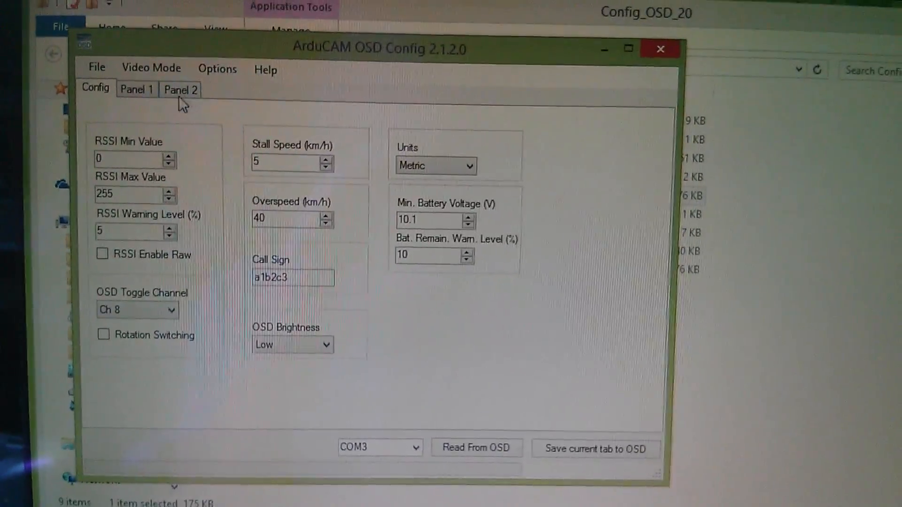
{"action": "left_click", "coordinate": [136, 89]}
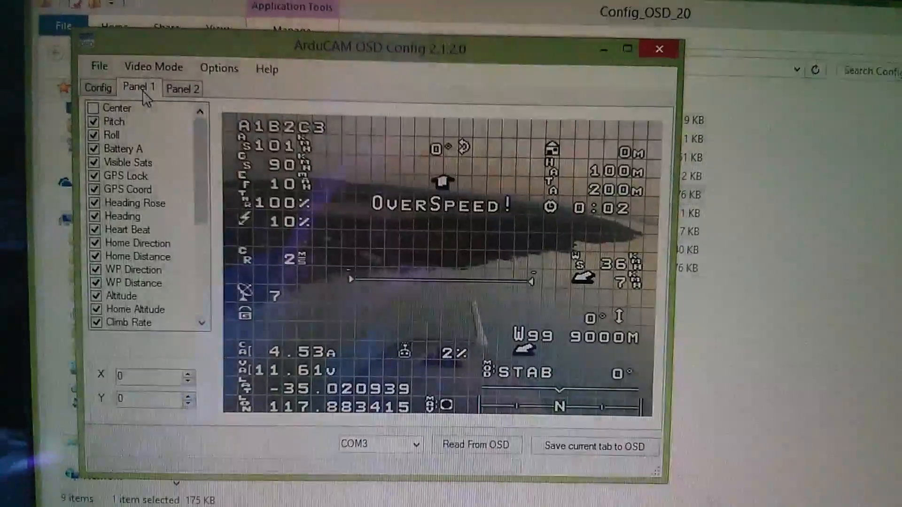
{"action": "left_click", "coordinate": [181, 89]}
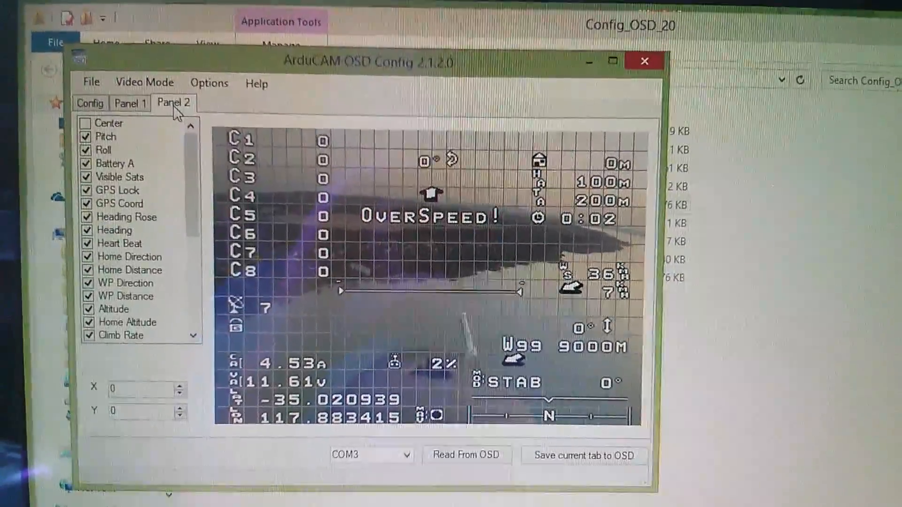
{"action": "left_click", "coordinate": [130, 104]}
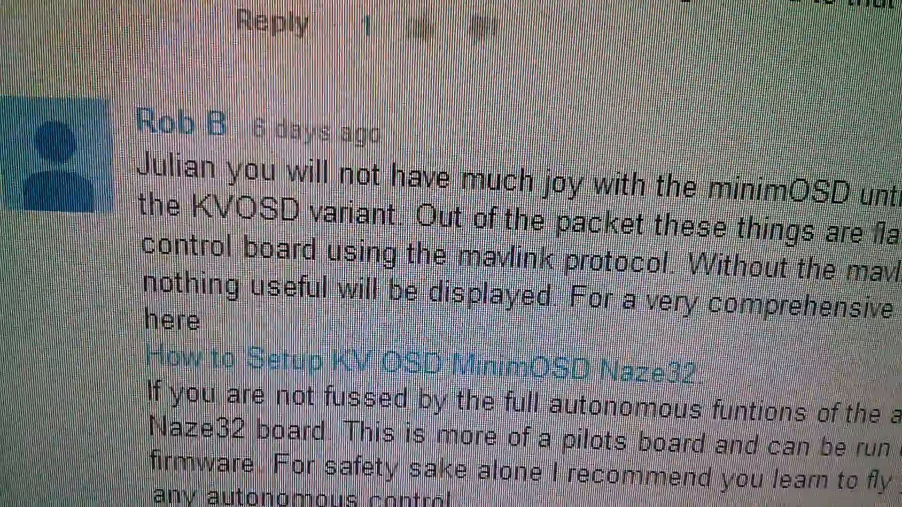
Scroll the YouTube comments to the one advising reflashing the minimOSD with KVOSD firmware.
{"action": "scroll", "scroll_direction": "down", "scroll_amount": 3}
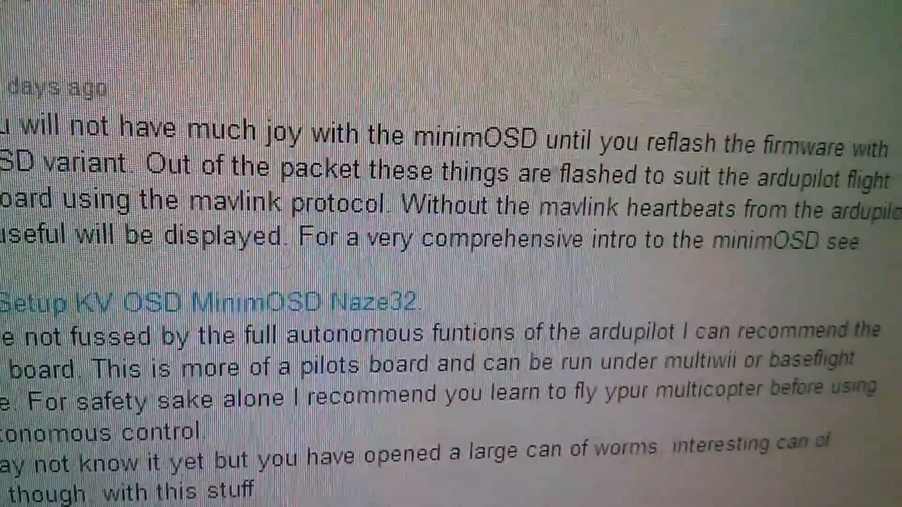
{"action": "scroll", "scroll_direction": "down", "scroll_amount": 3}
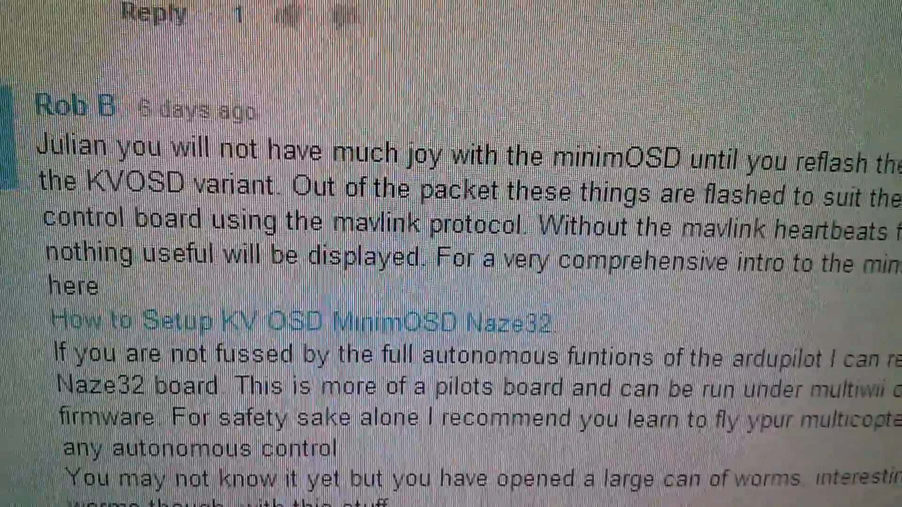